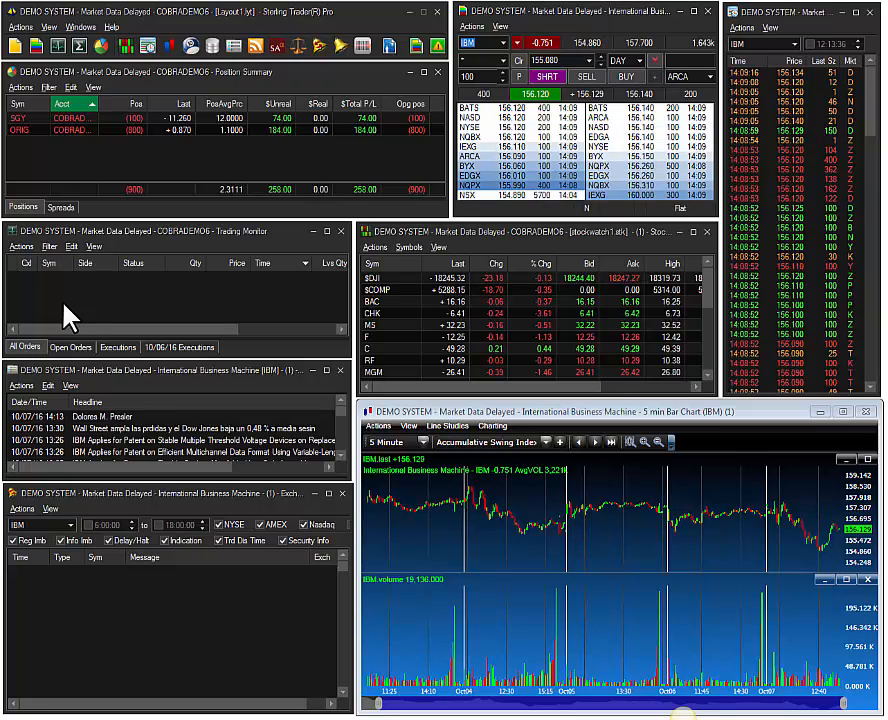
mouse_move(100, 430)
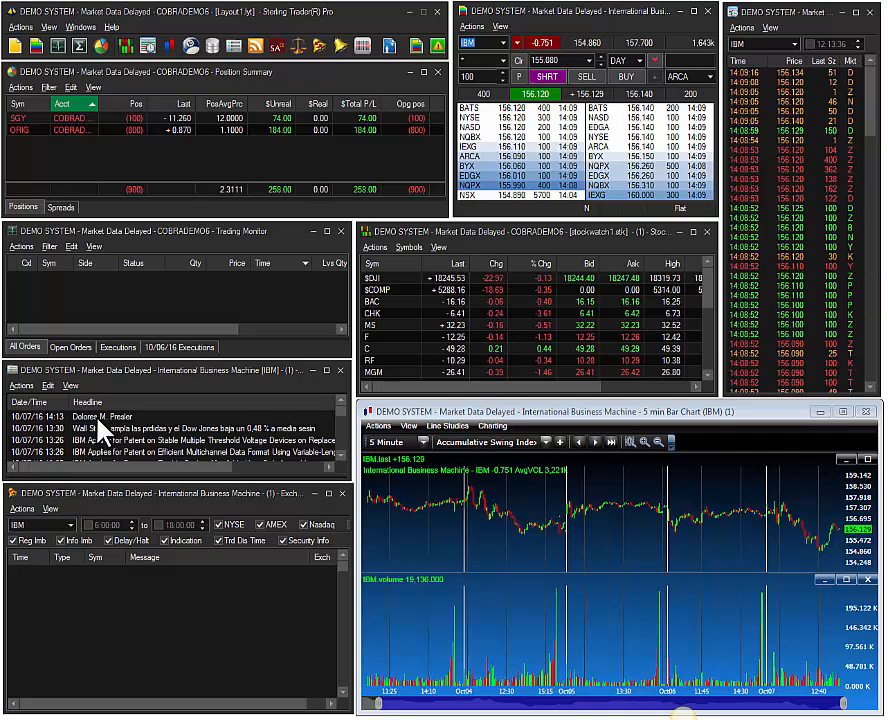